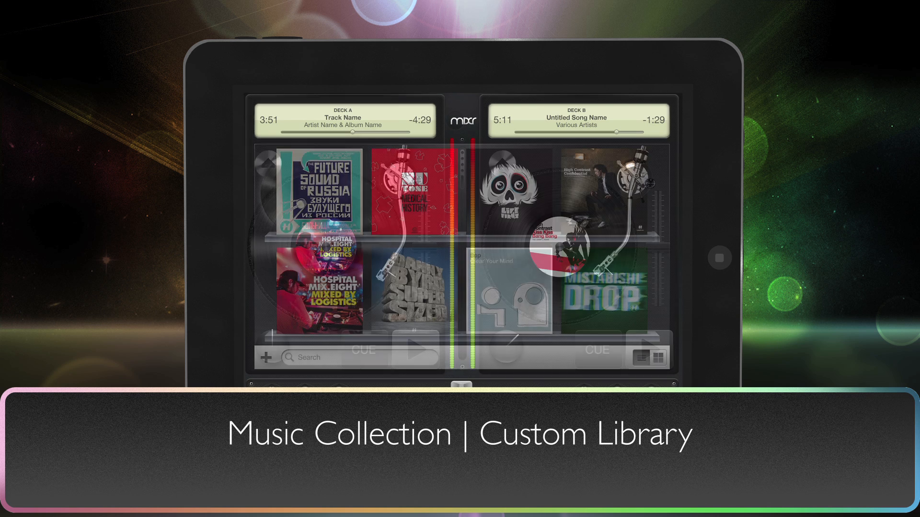
# Step: Check AirPort's StudioCable connection at 10.0.1.29, with the Ecken iPad Template window beside it
pyautogui.click(320, 193)
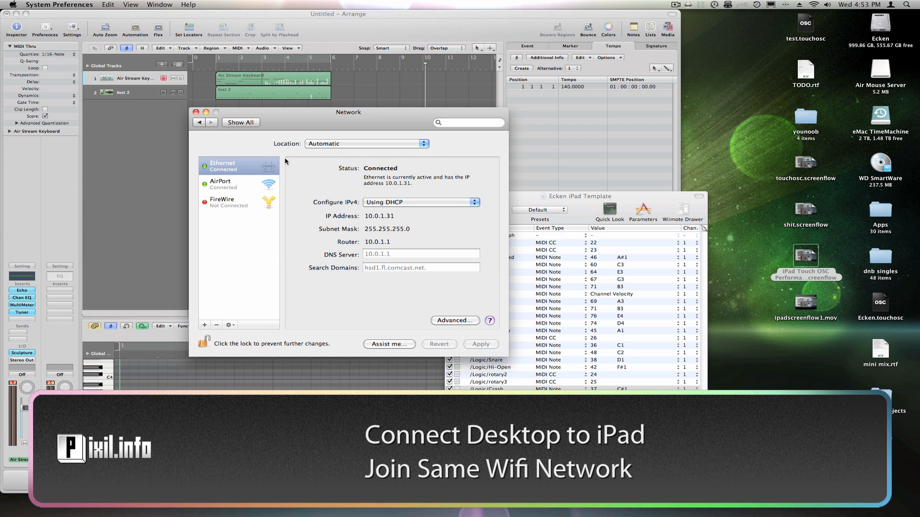
pyautogui.click(220, 184)
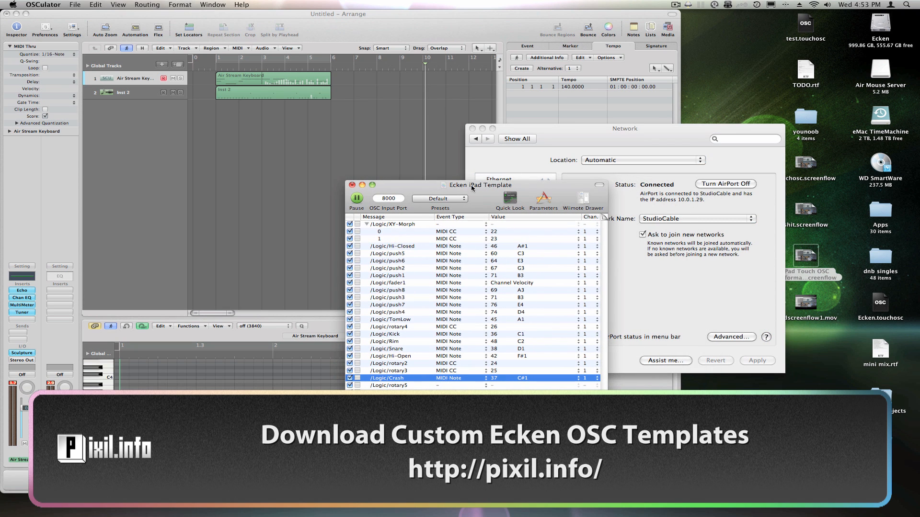
pyautogui.moveTo(469, 185); pyautogui.dragTo(451, 176)
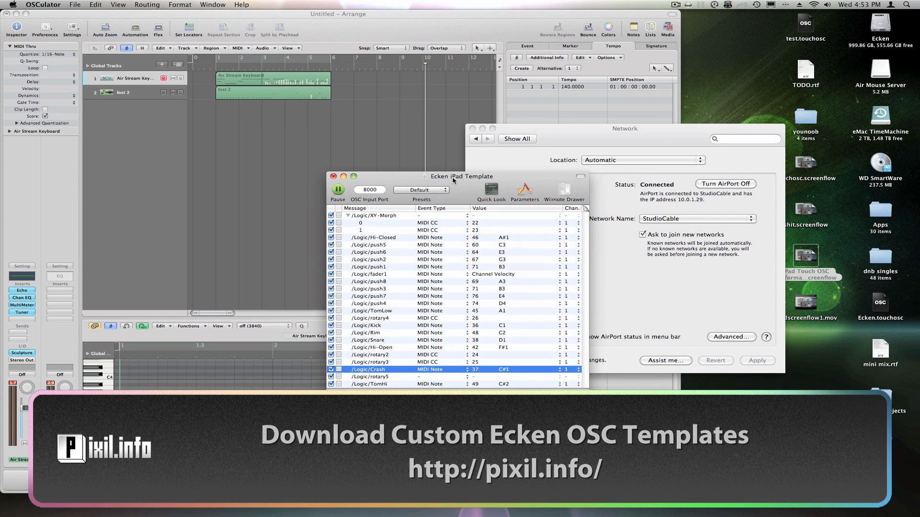